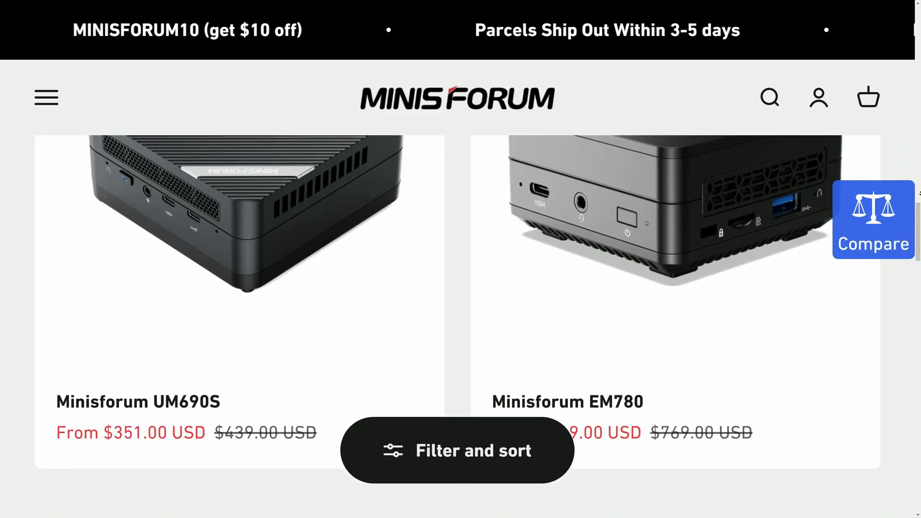
# - Scroll the catalogue to the UM760 Slim listing at $319.00 and down to its CPU, Type and Adapter options
pyautogui.scroll(-3)
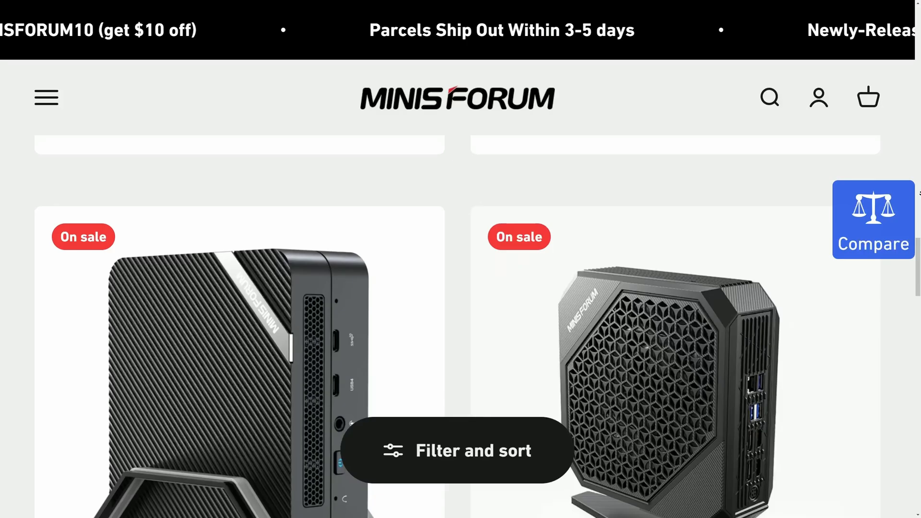
pyautogui.scroll(-3)
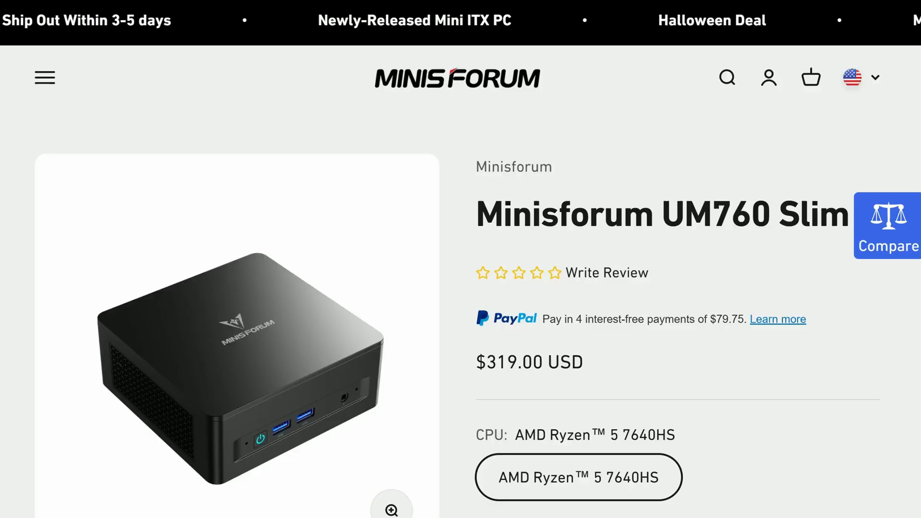
pyautogui.scroll(-3)
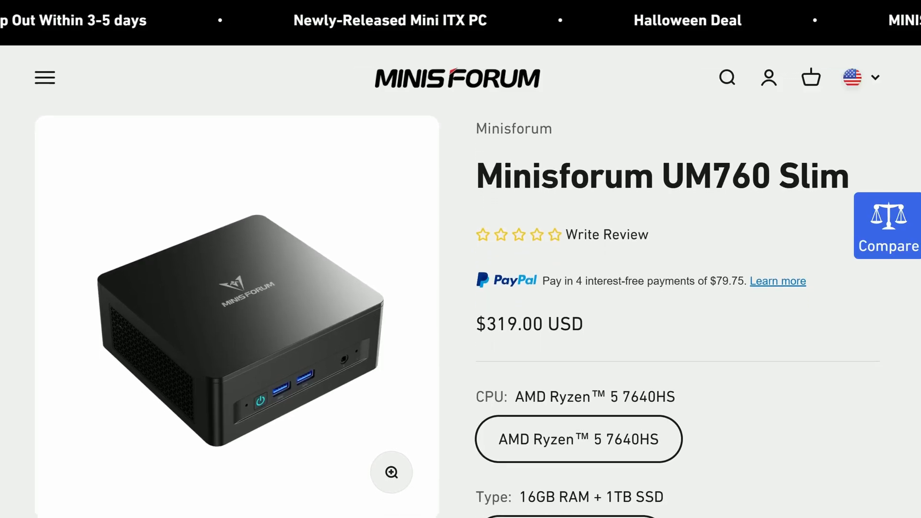
pyautogui.scroll(-3)
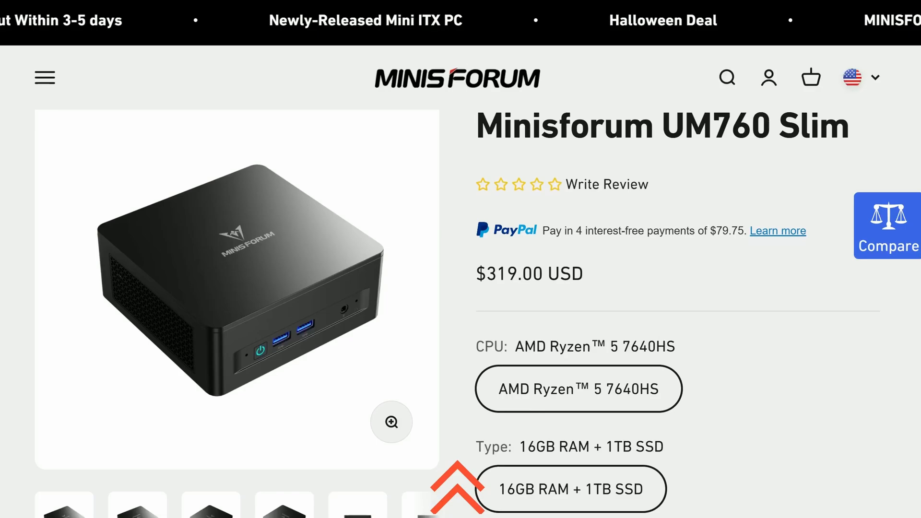
pyautogui.scroll(-3)
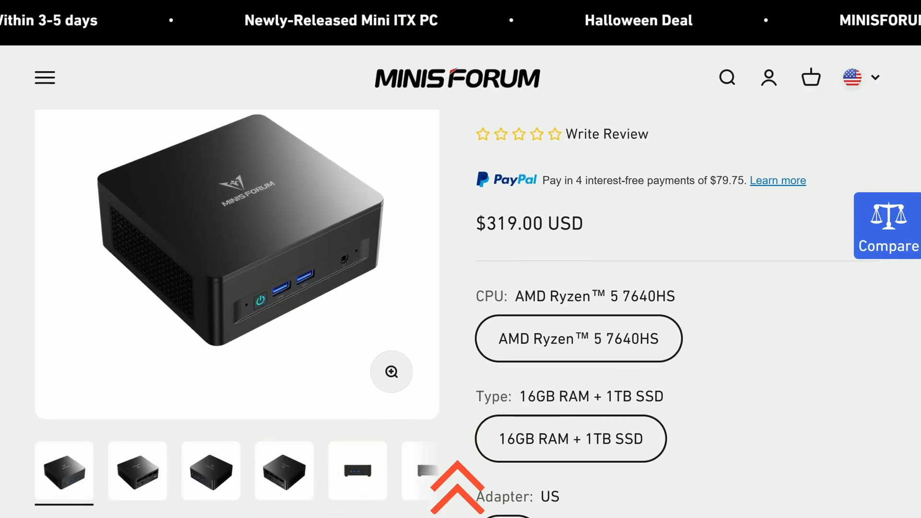
pyautogui.scroll(-3)
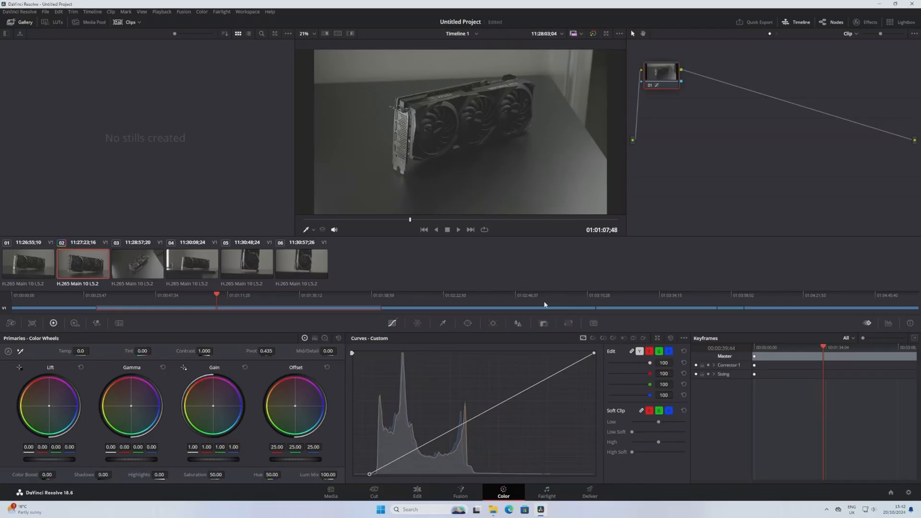
# - Drag the custom curve's top-right point leftward to brighten the graphics card clip's highlights
pyautogui.moveTo(593, 354); pyautogui.dragTo(522, 352)
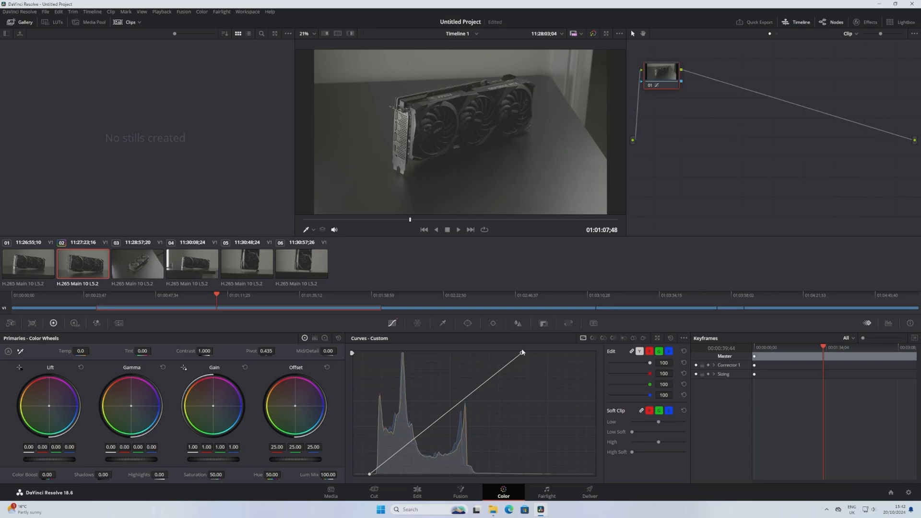
pyautogui.moveTo(522, 352); pyautogui.dragTo(499, 353)
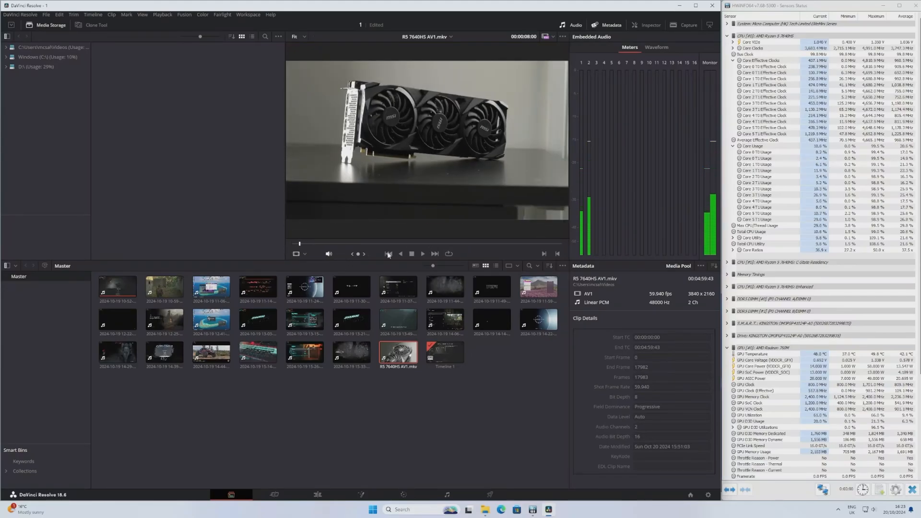
# - Play the R5 7640HS AV1.mkv 4K clip in the Media page viewer with sensor readings alongside
pyautogui.click(422, 253)
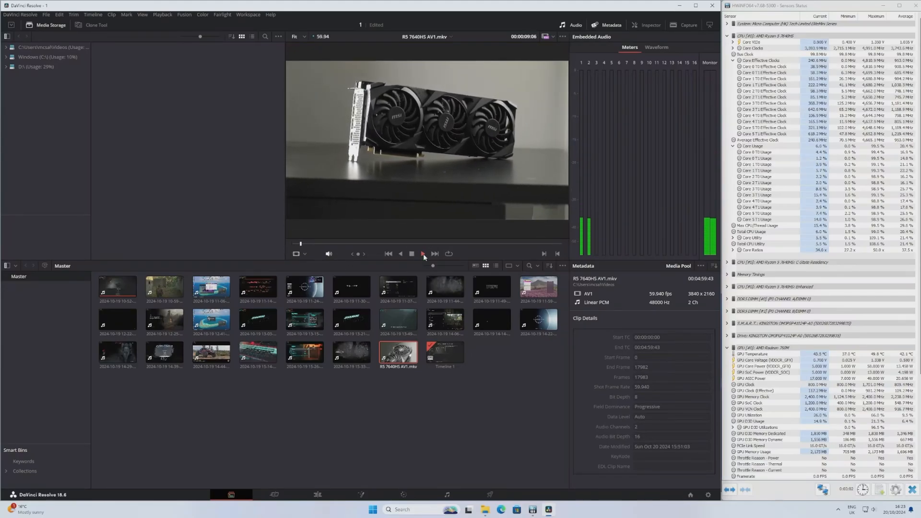
pyautogui.click(422, 253)
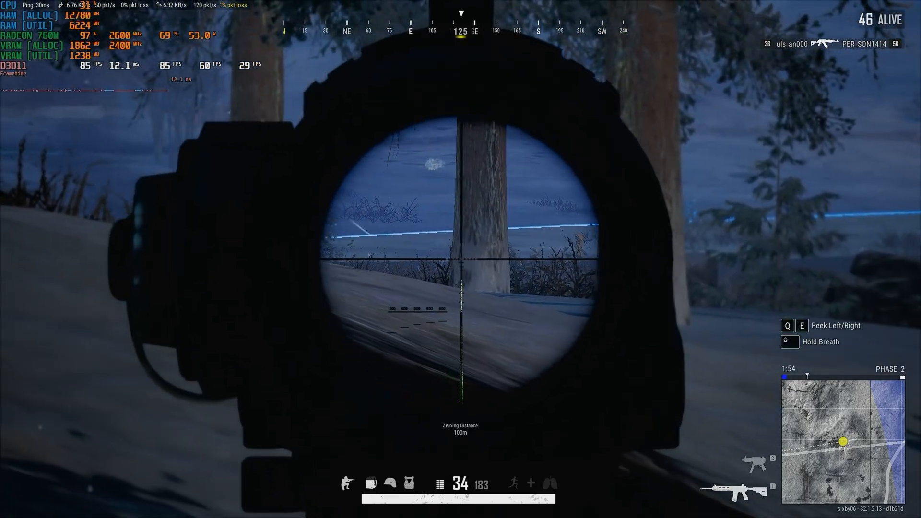
# - Fire through the scope at the enemy crouched on the snowy slope to score the fourth kill
pyautogui.click(461, 259)
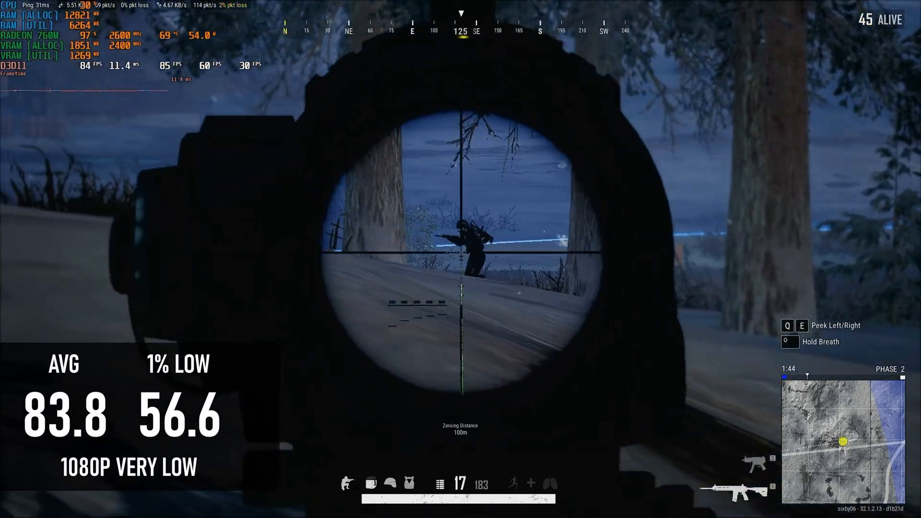
pyautogui.click(461, 259)
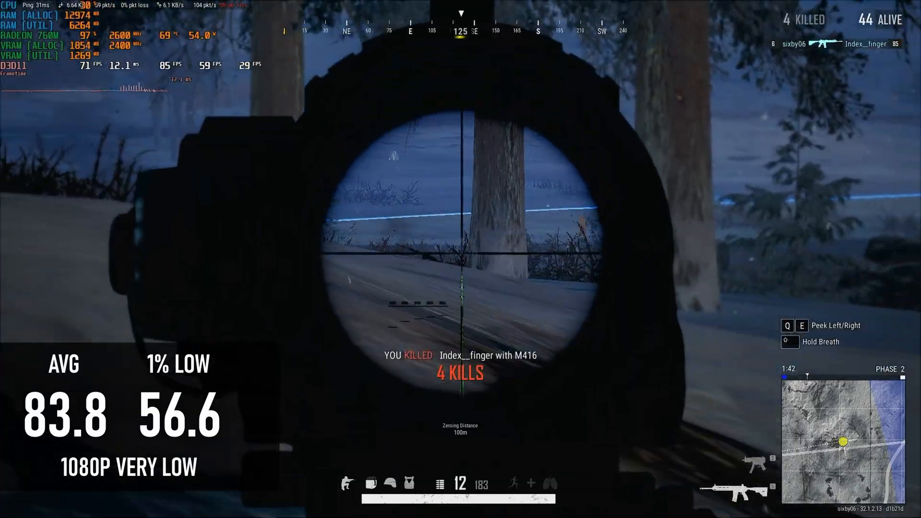